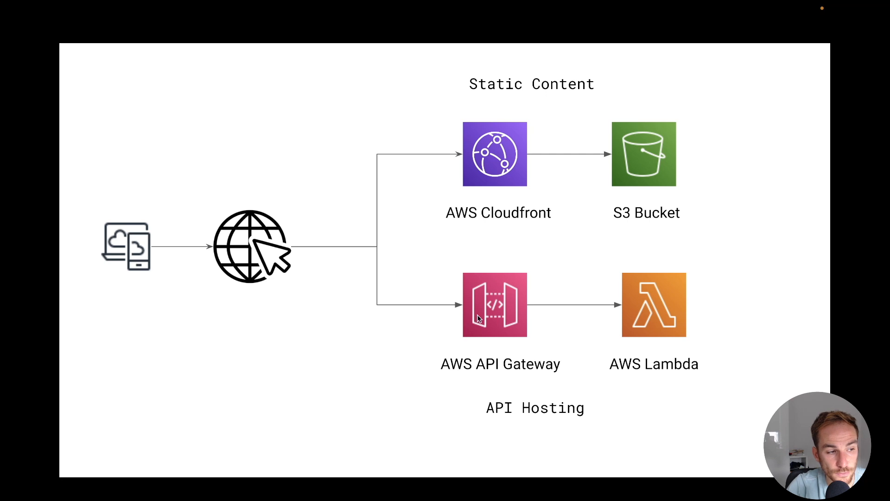
mouse_move(790, 352)
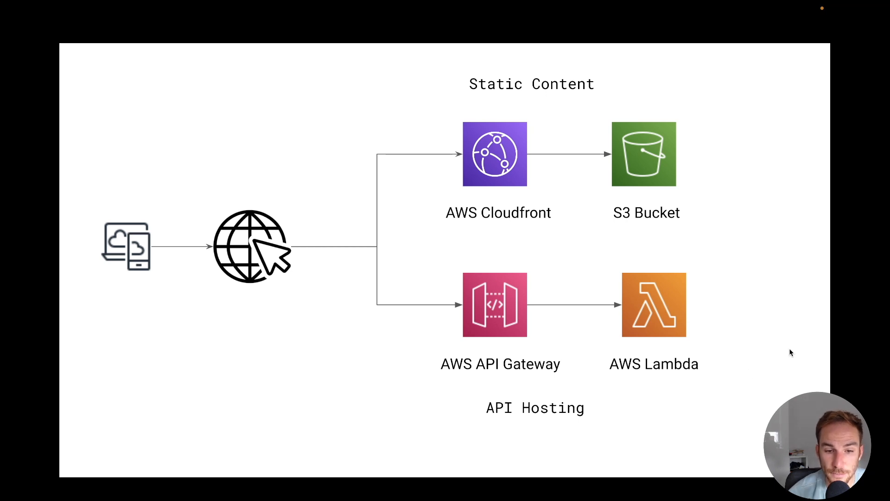